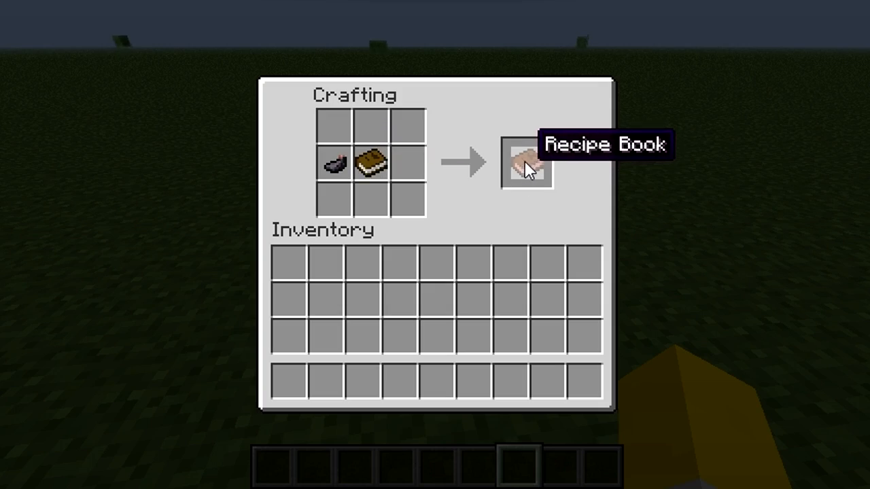
Step: Leave the crafting screen after taking the crafted Recipe Book
key(Escape)
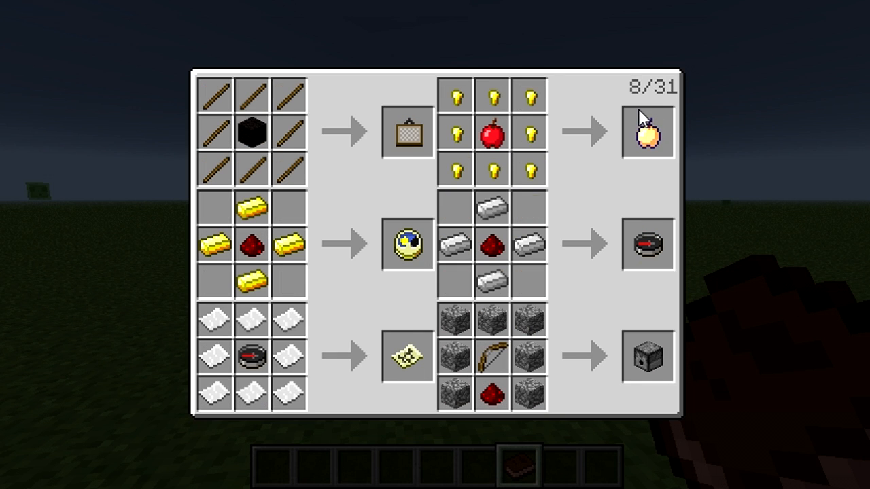
Step: Flip through the recipe book pages from 8/31 toward the last page, 31/31
click(647, 133)
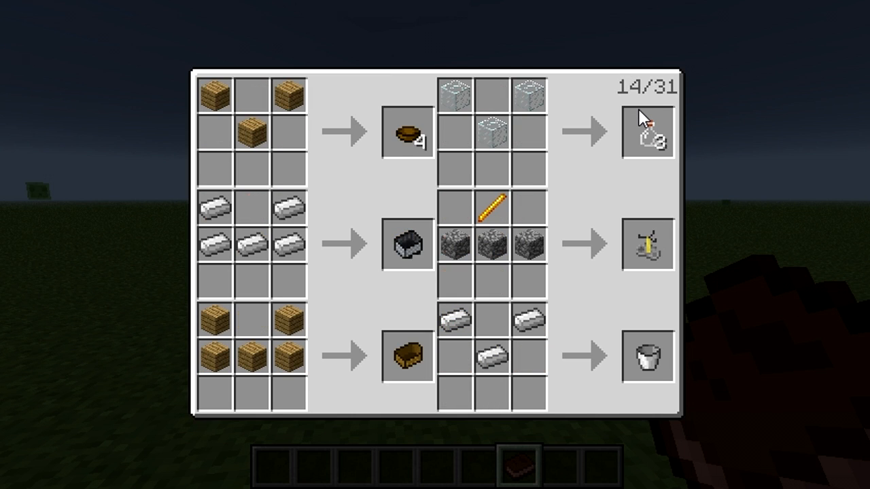
click(644, 133)
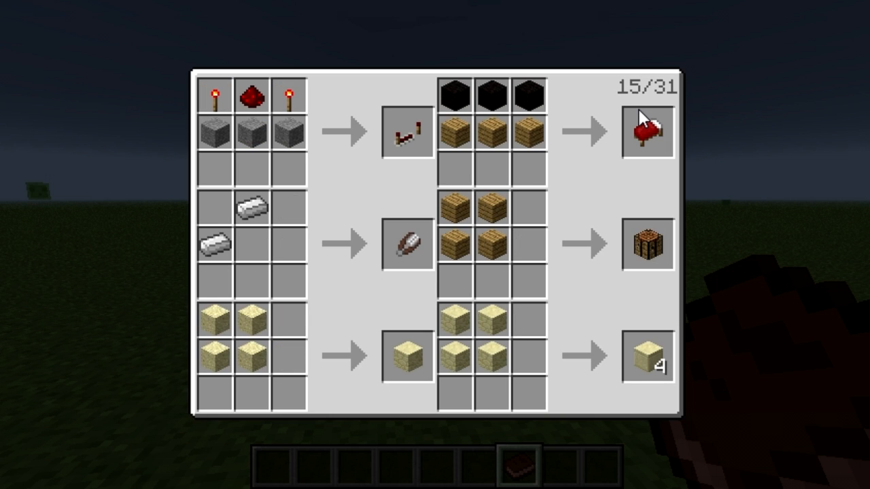
click(652, 133)
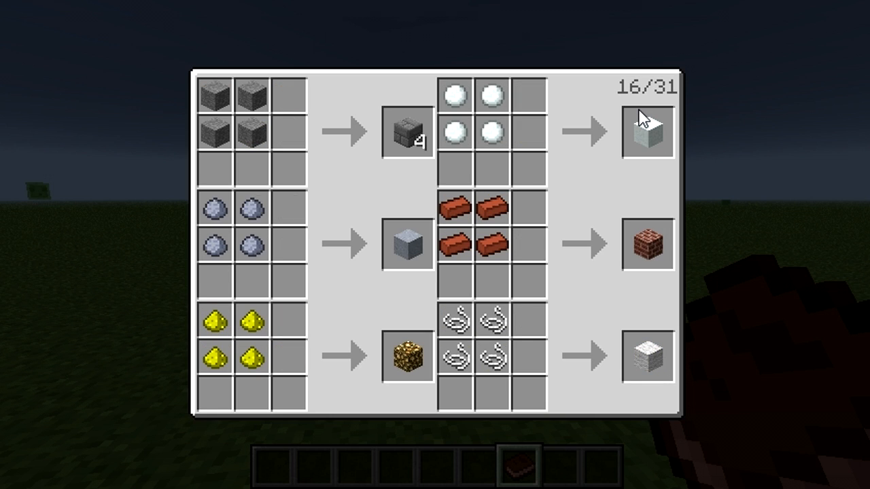
click(646, 130)
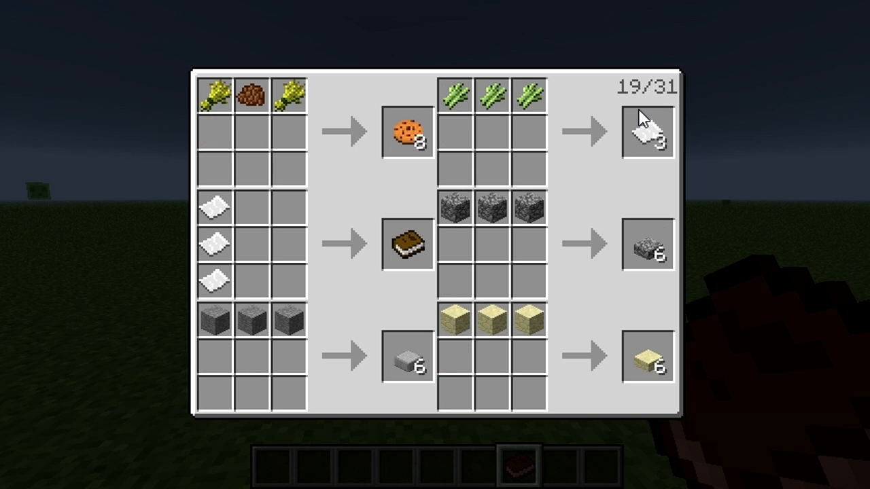
click(649, 116)
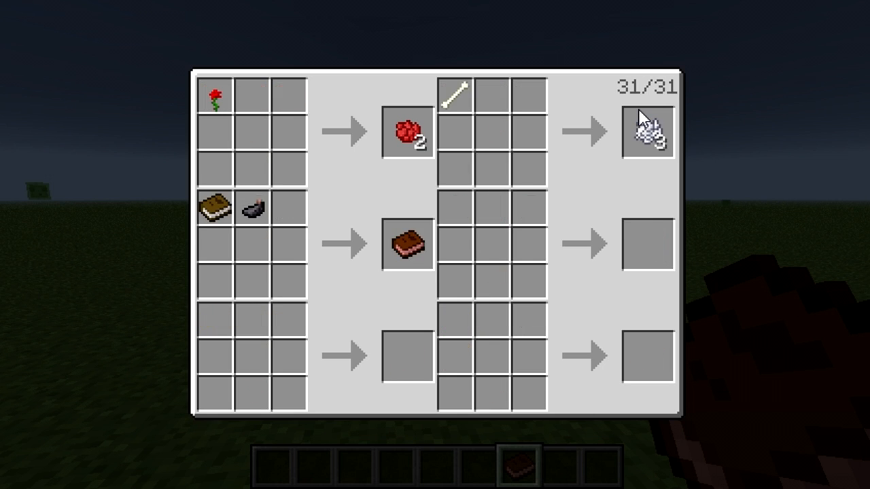
mouse_move(636, 139)
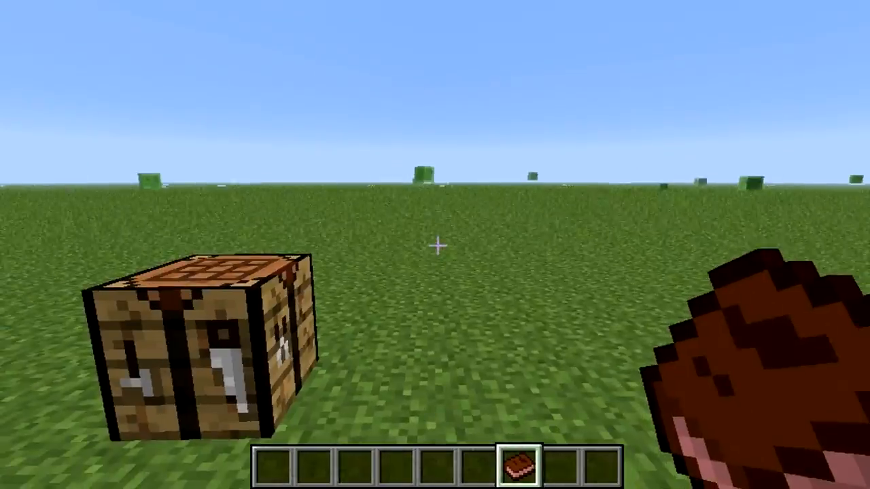
mouse_move(435, 245)
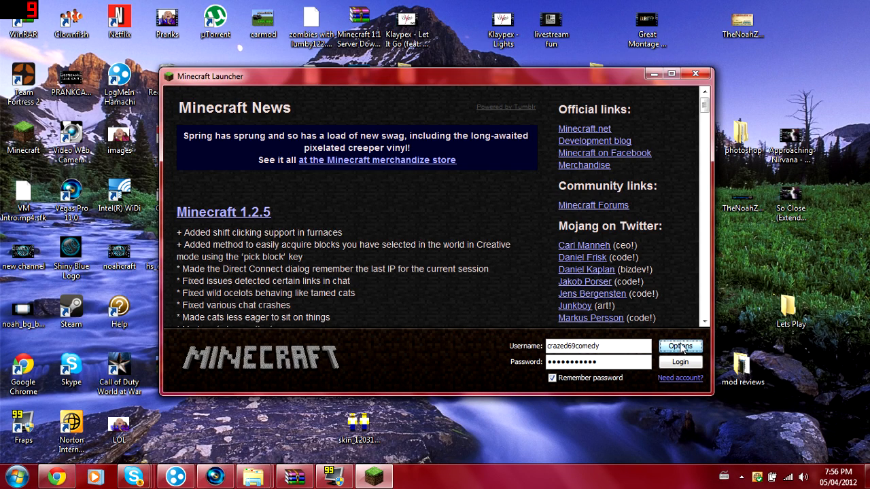
Step: Log in so the launcher downloads the update, then close the game window once it loads
click(679, 347)
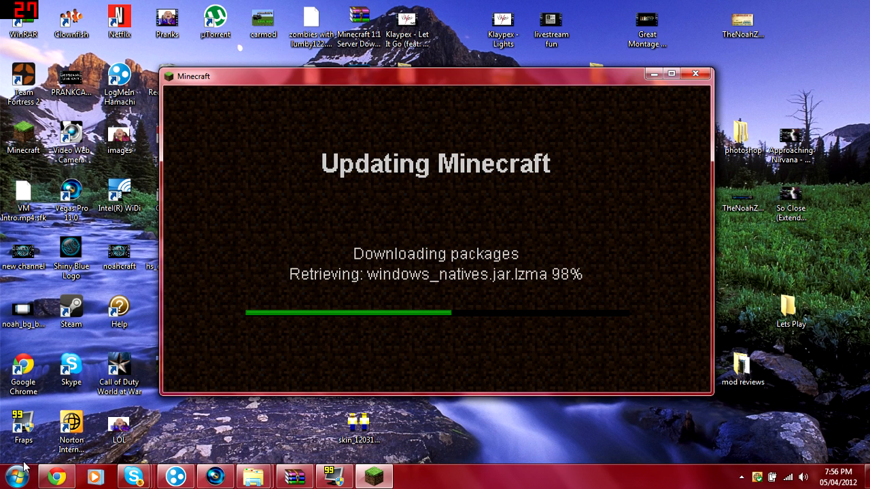
click(9, 476)
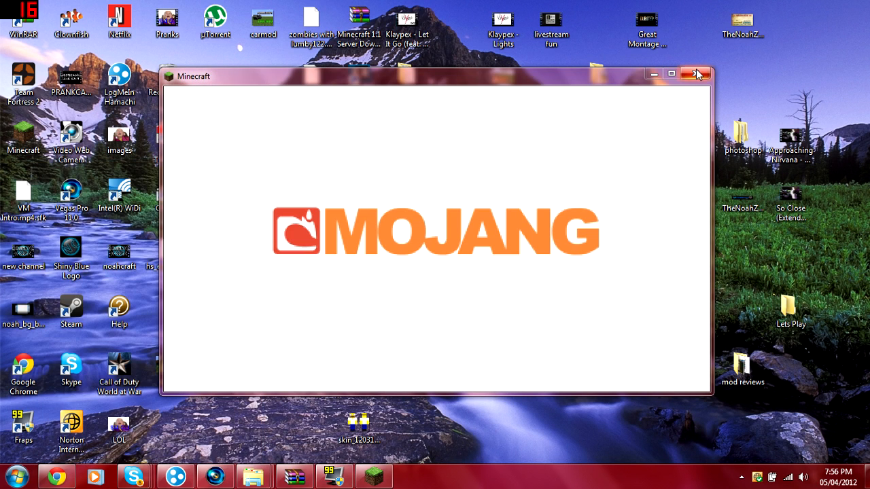
click(695, 74)
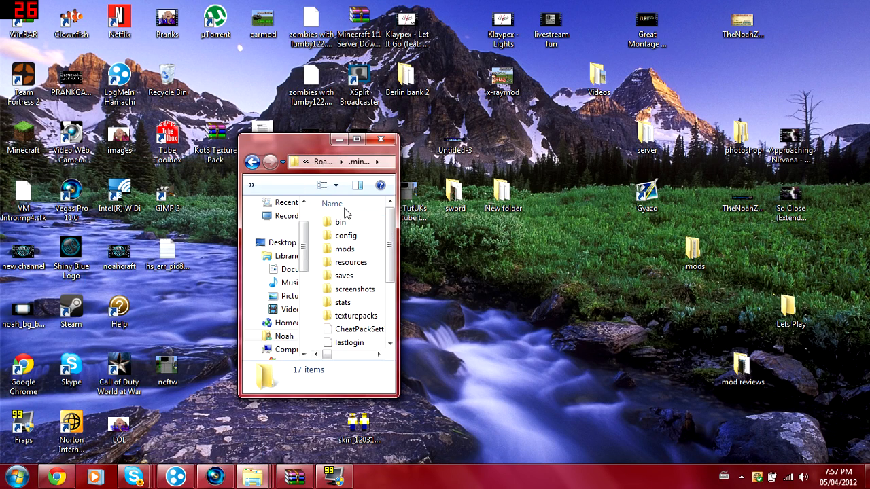
Step: Go into the bin folder, maximize it and bring up options for minecraft.jar to open it in WinRAR
double_click(340, 223)
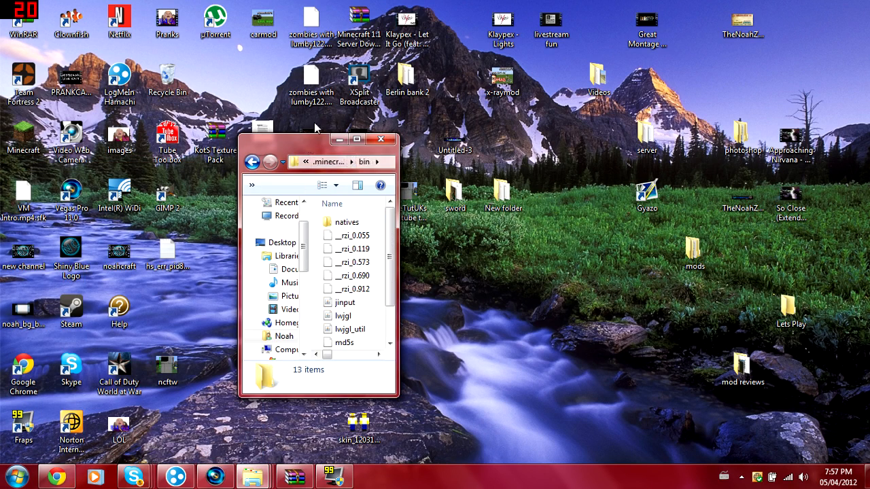
click(356, 139)
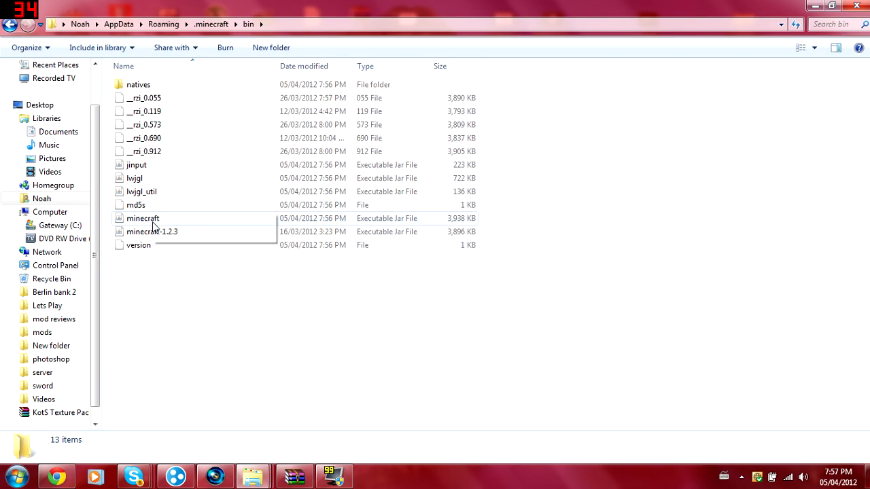
right_click(143, 217)
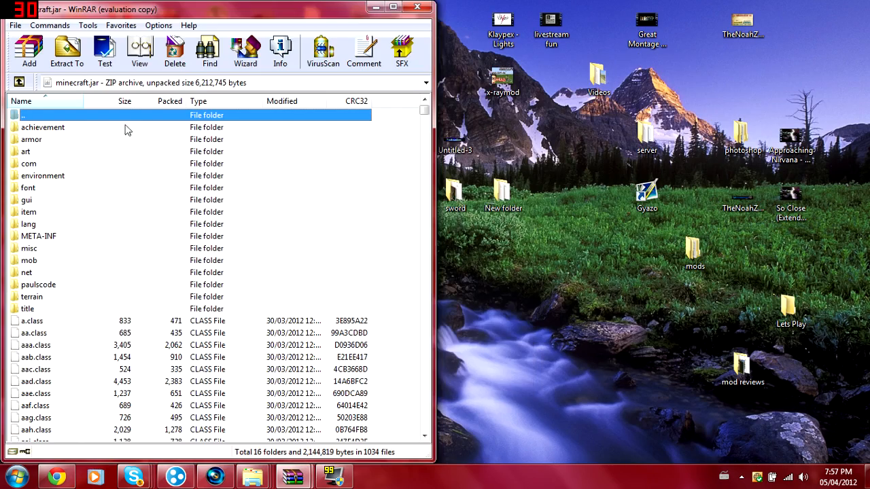
mouse_move(47, 237)
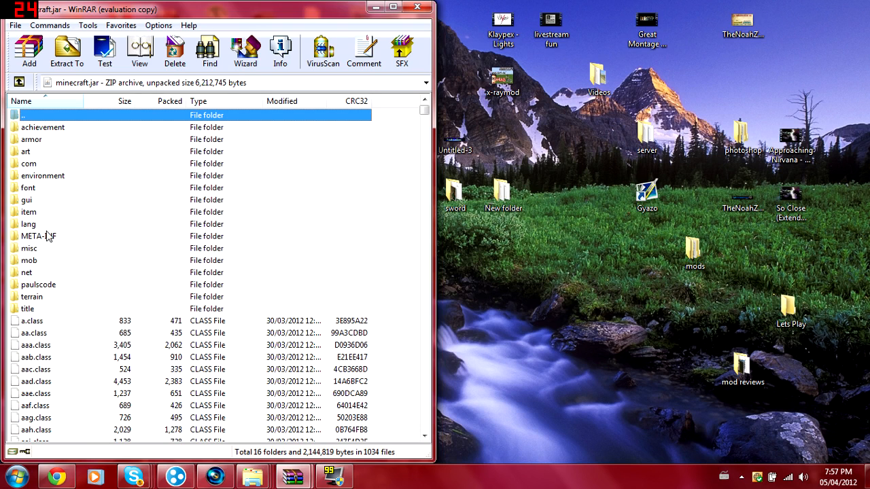
Step: Delete the META-INF folder from minecraft.jar and confirm the deletion
right_click(38, 236)
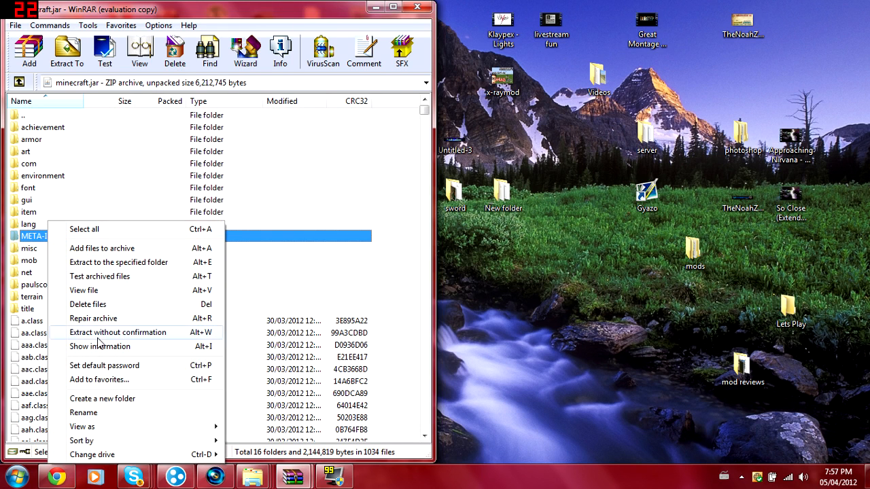
click(87, 304)
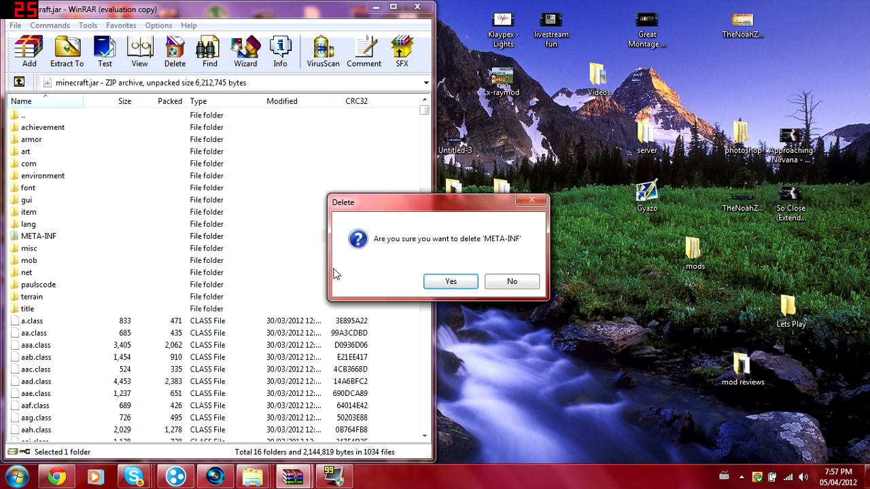
click(450, 282)
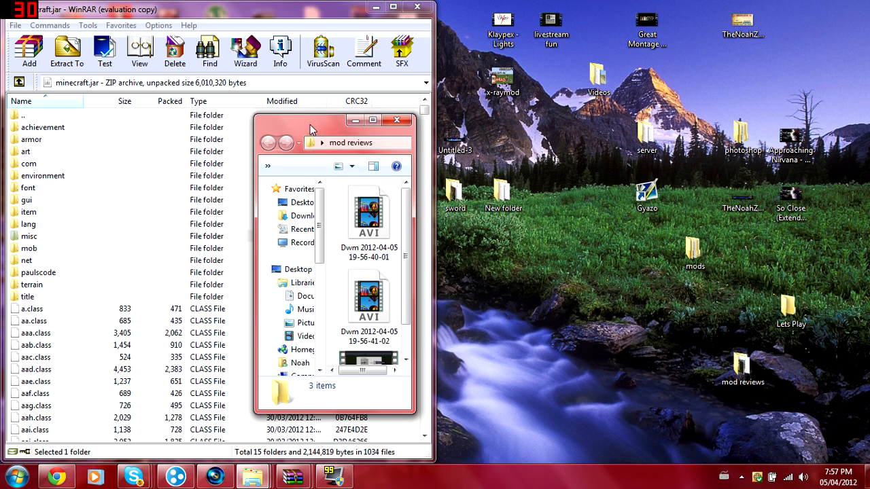
Step: Snap the mods folder right, open the ModLoader (2) archive and select all its class files for minecraft.jar
click(373, 120)
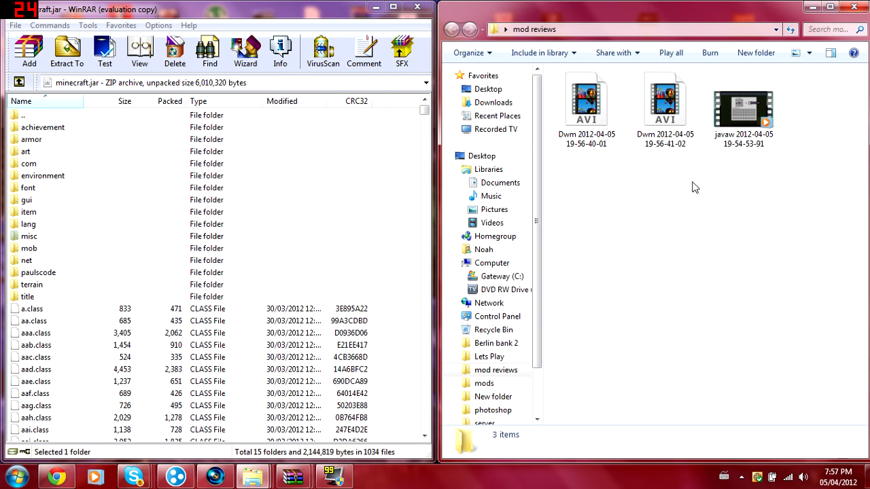
mouse_move(690, 174)
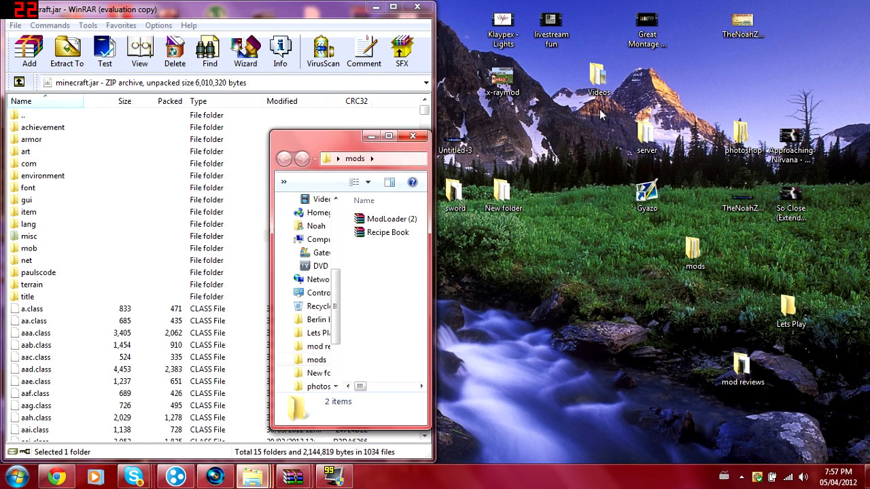
click(389, 136)
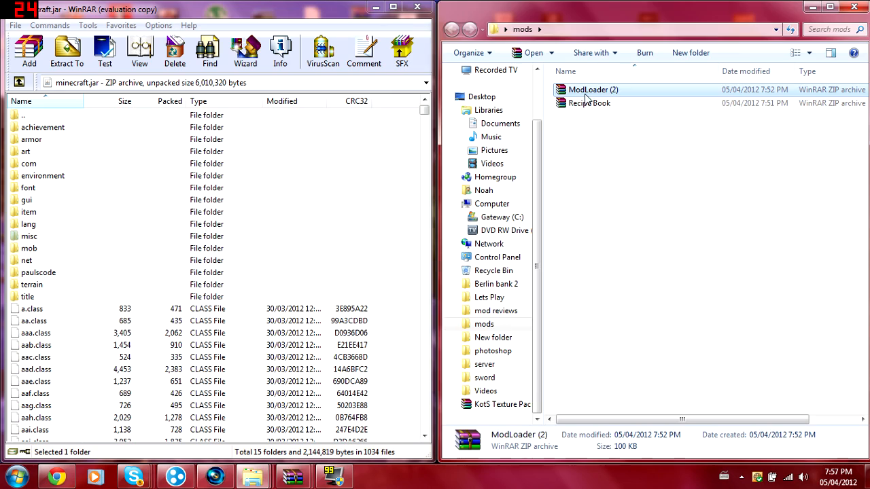
double_click(592, 90)
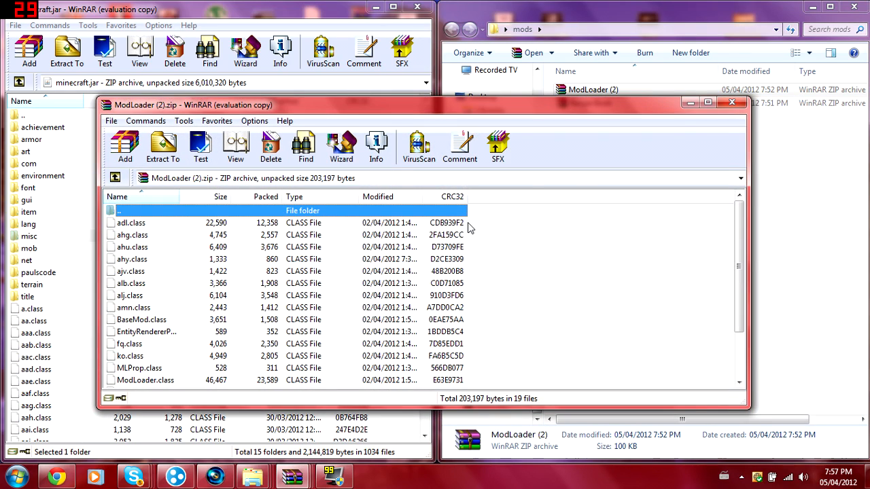
key(ctrl+a)
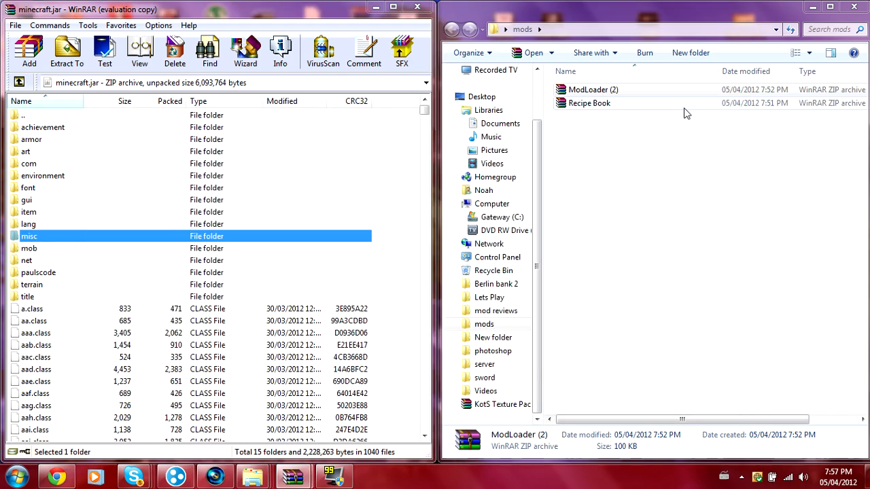
Step: Add the Recipe Book archive's files into minecraft.jar, bringing it to 1045 files, and close its window
double_click(590, 103)
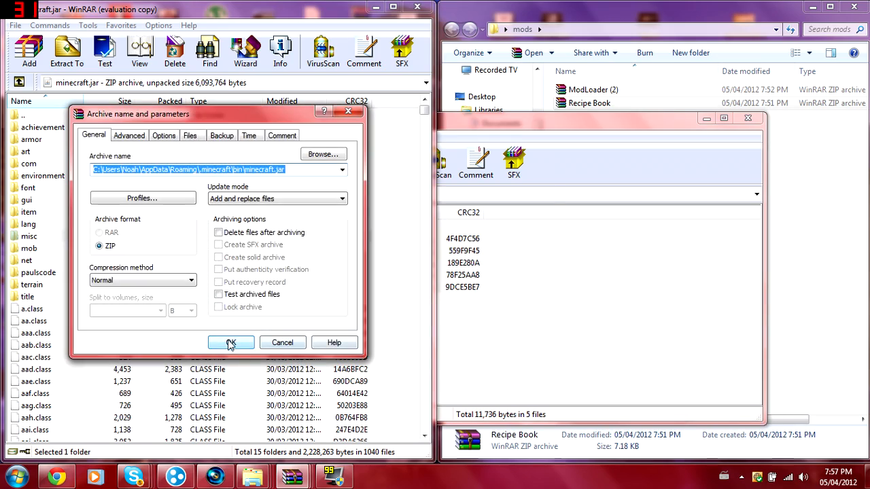
click(231, 343)
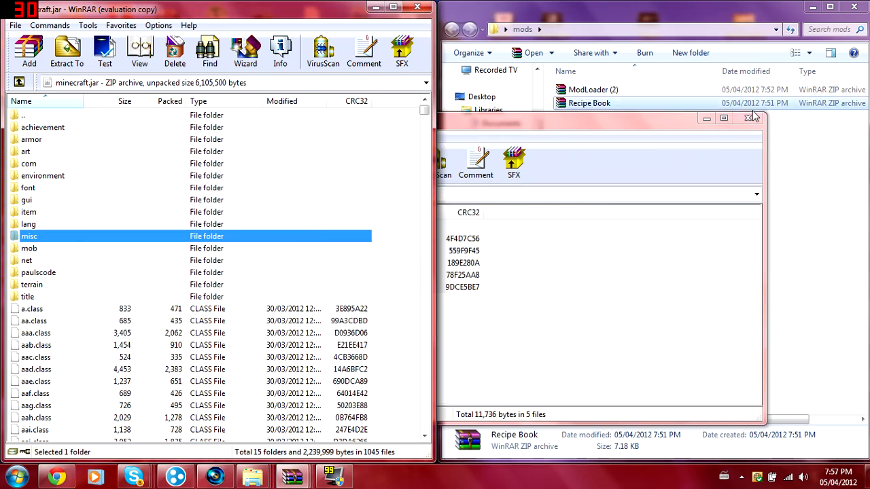
click(750, 117)
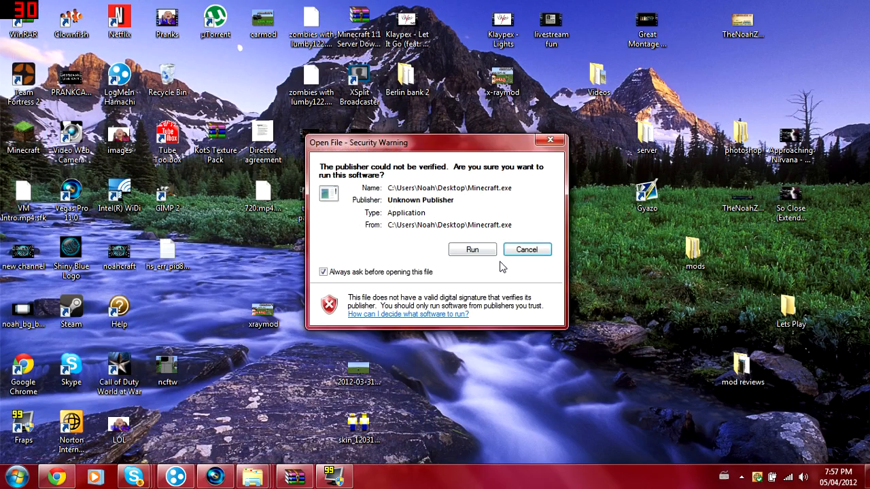
Step: Allow Minecraft.exe to run, log in and load into a singleplayer world in the modded game
click(472, 250)
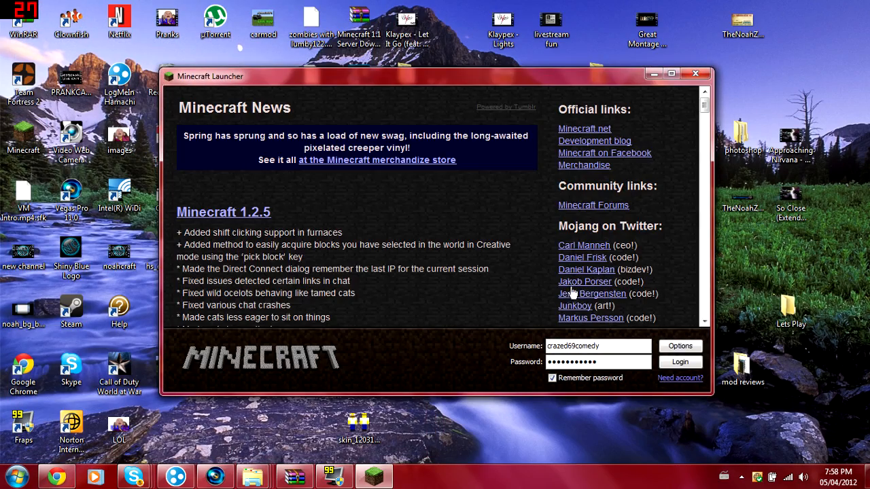
click(679, 362)
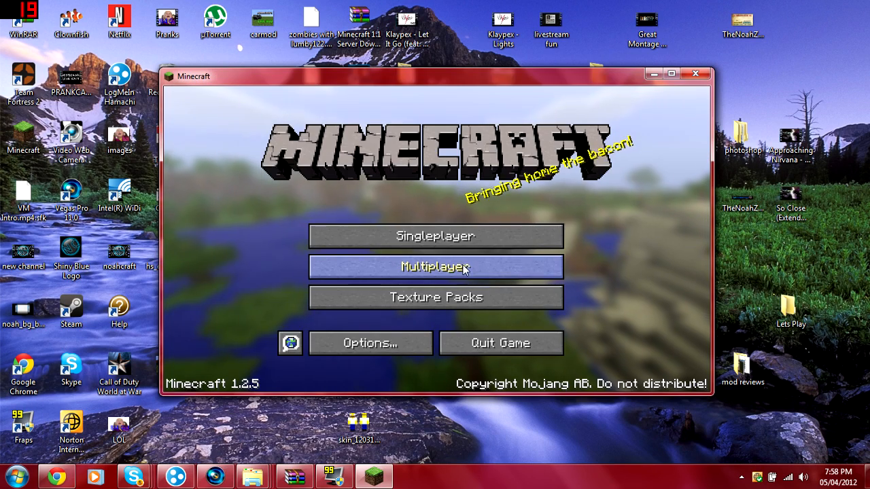
click(435, 237)
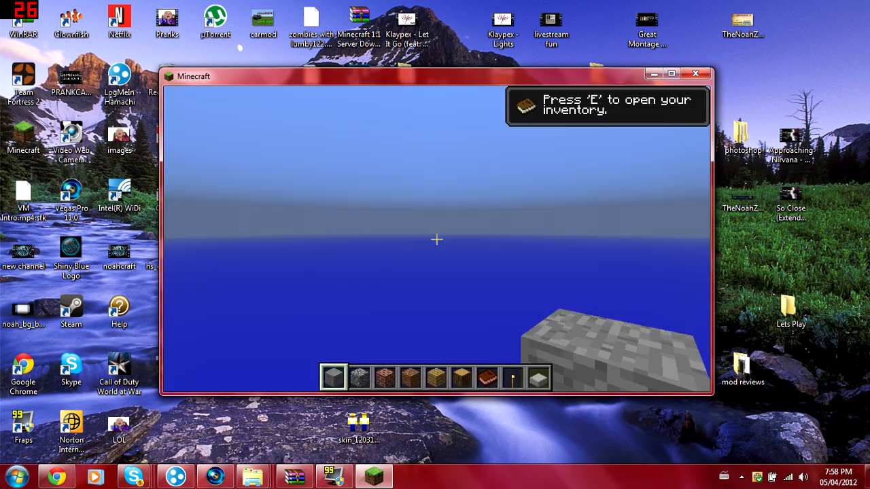
Step: Bring up the installed recipe book in the world, showing page 3 of 31
key(e)
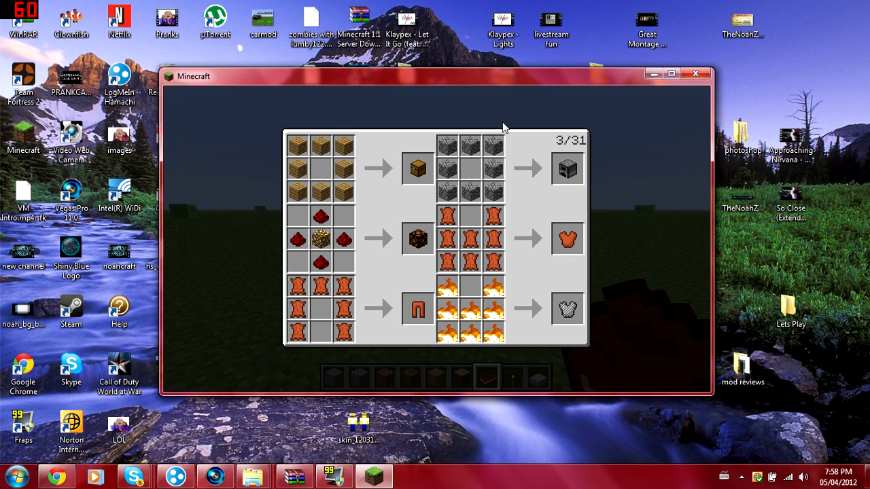
mouse_move(544, 188)
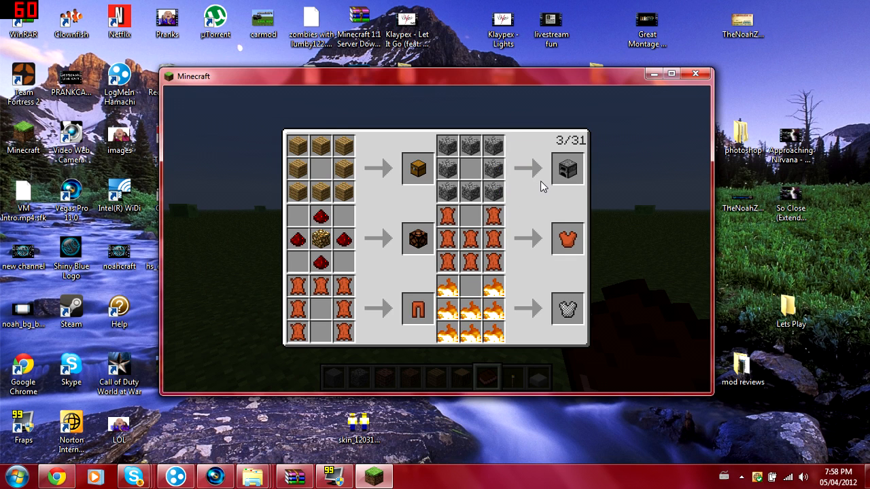